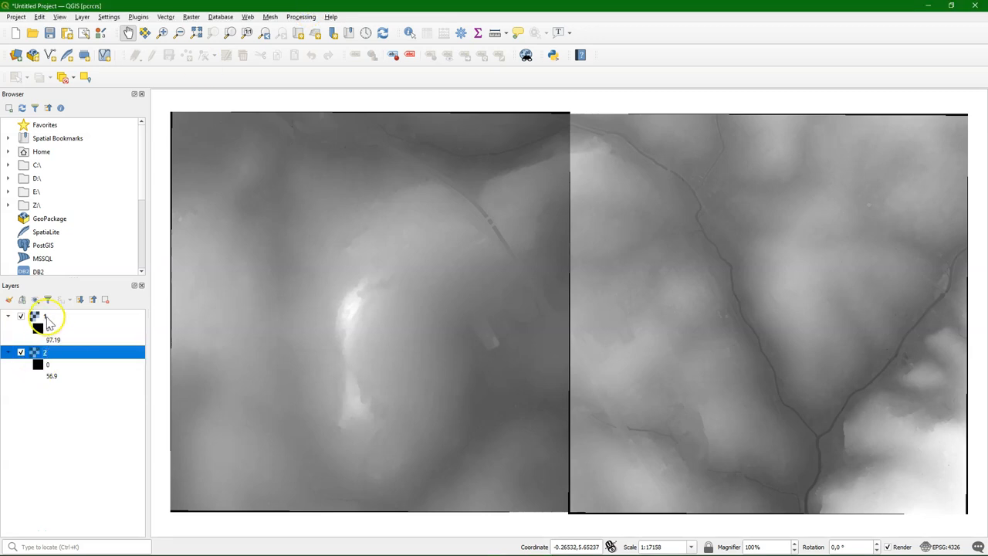
Make the first elevation tile the active layer.
click(45, 315)
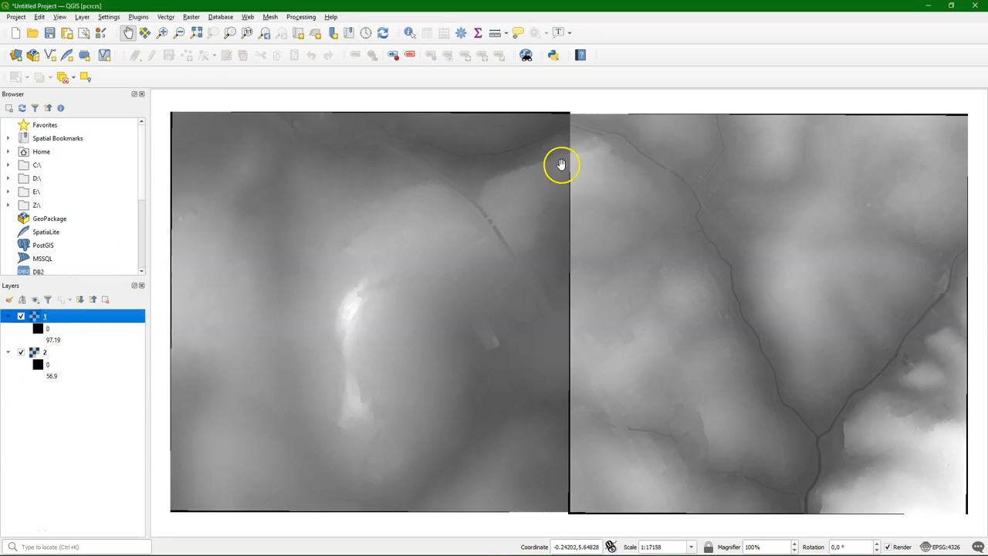
mouse_move(411, 32)
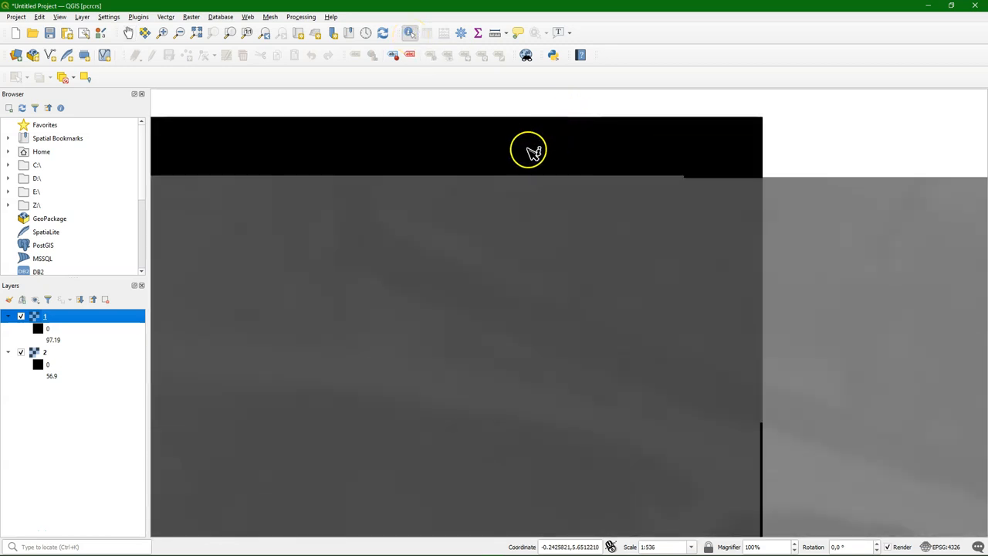
Identify pixel values: black border reads 0, second tile reads 43.34.
click(528, 148)
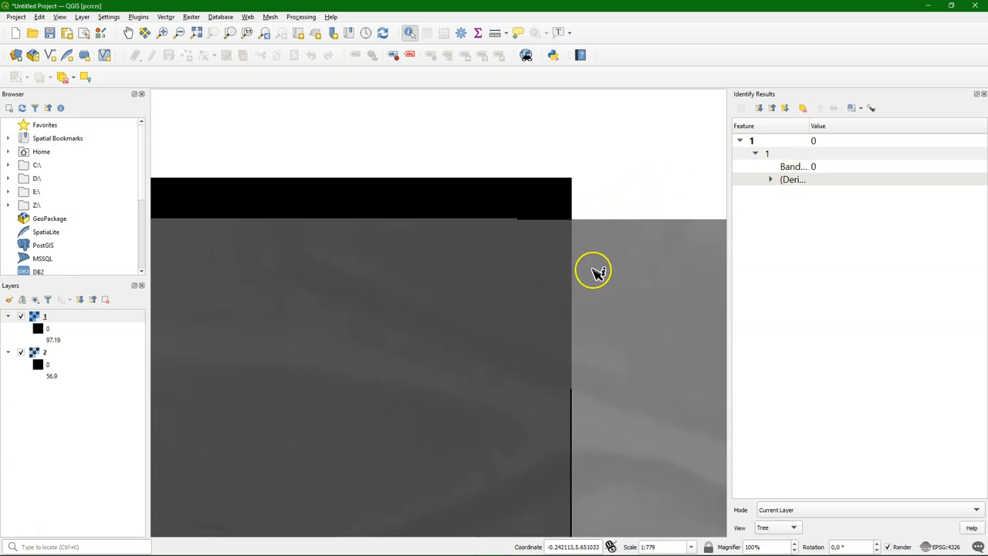
mouse_move(599, 277)
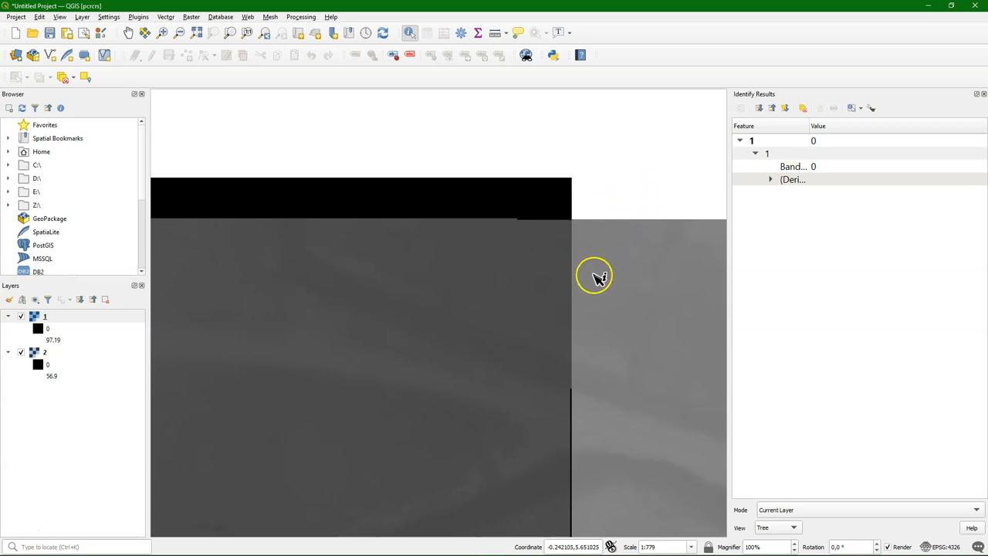
click(21, 317)
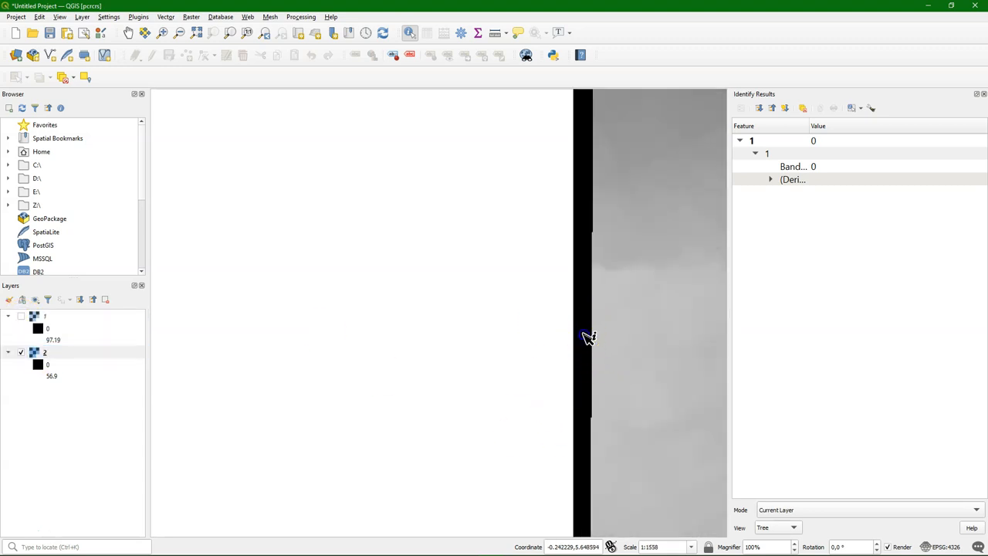
click(634, 303)
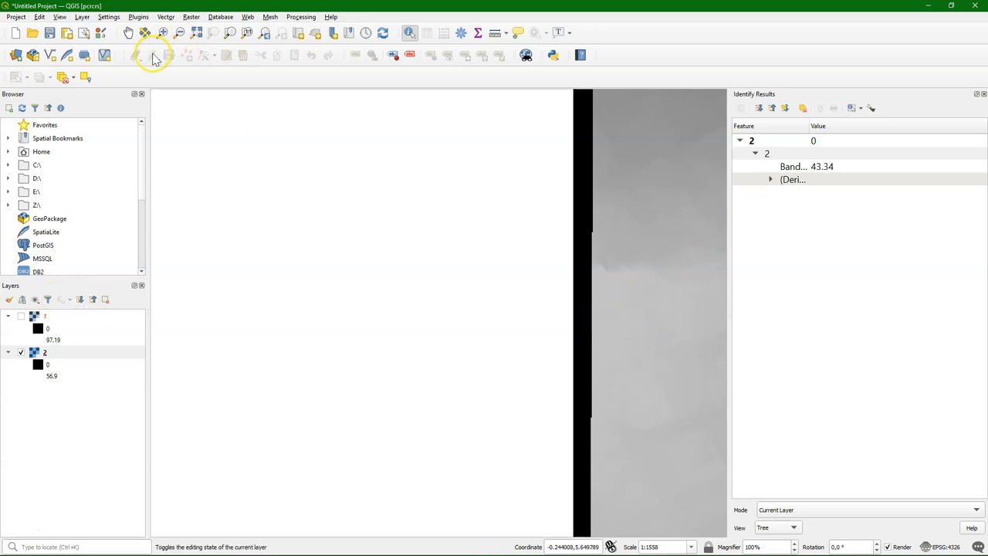
Zoom back out so both tiles show in full.
click(198, 32)
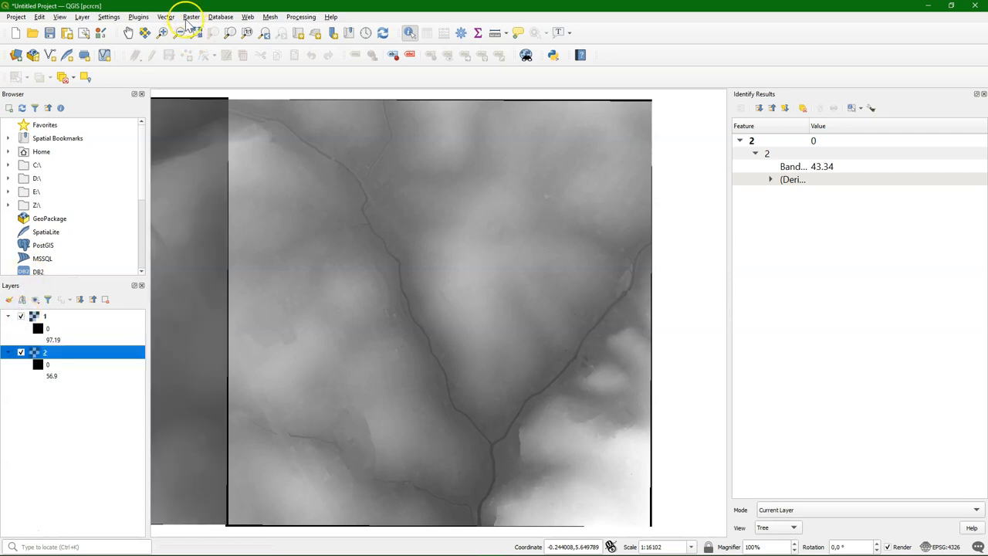
click(198, 32)
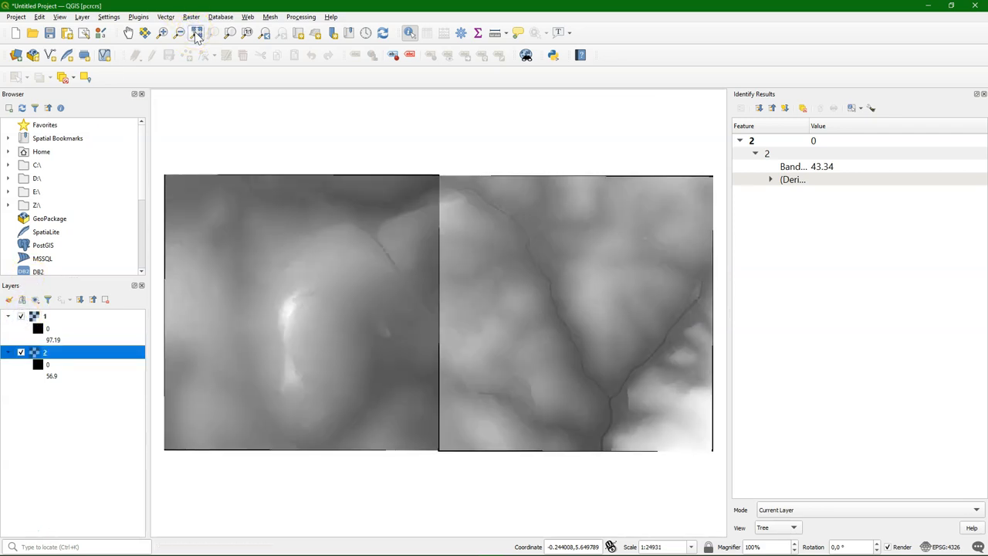
Bring up the raster Merge tool from Raster > Miscellaneous.
click(191, 16)
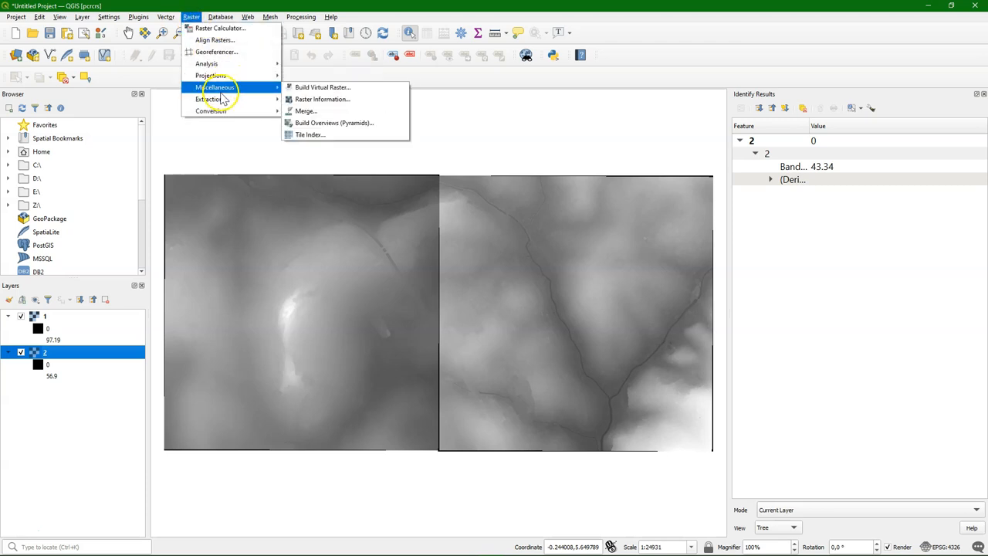
mouse_move(306, 111)
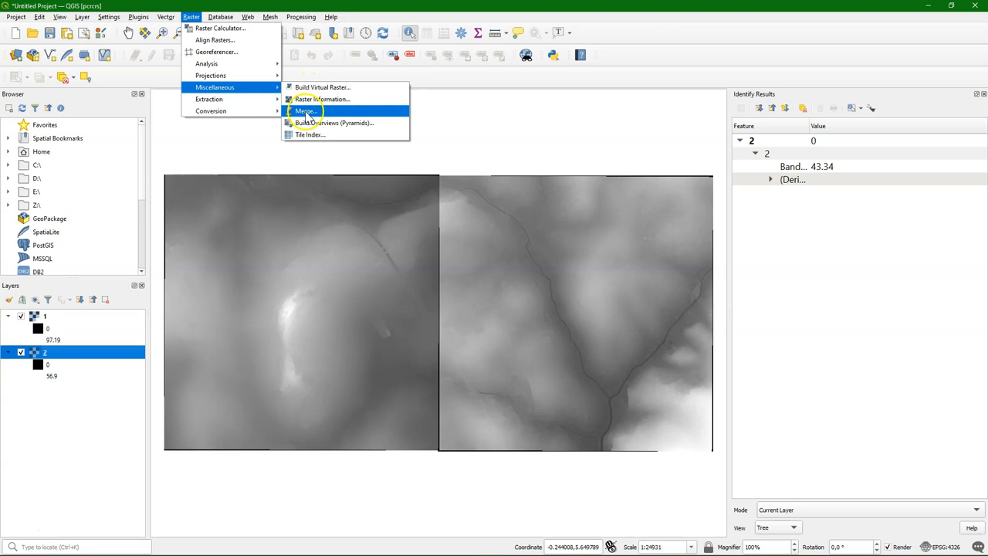
click(306, 111)
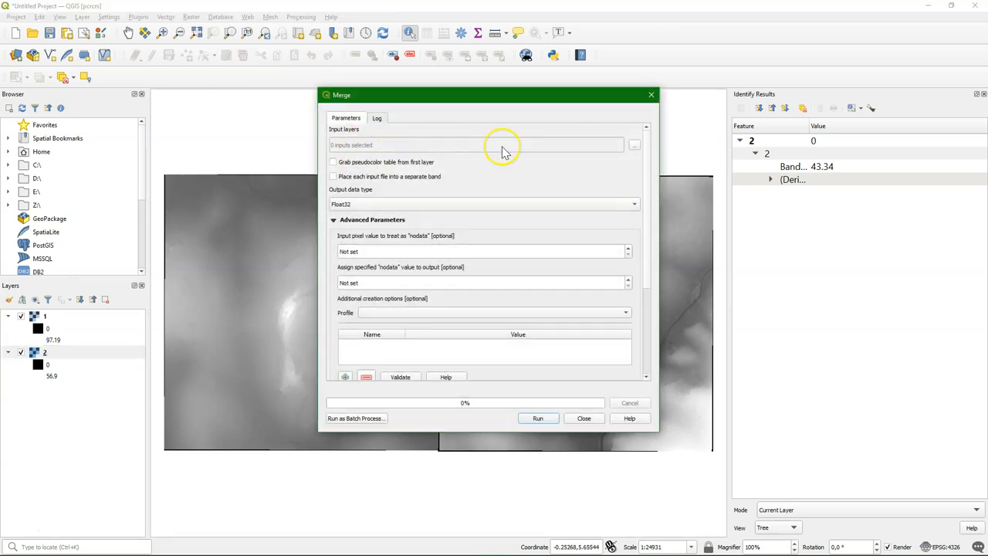
Select both tiles as merge inputs with input nodata 0 and output nodata -9999.
click(633, 145)
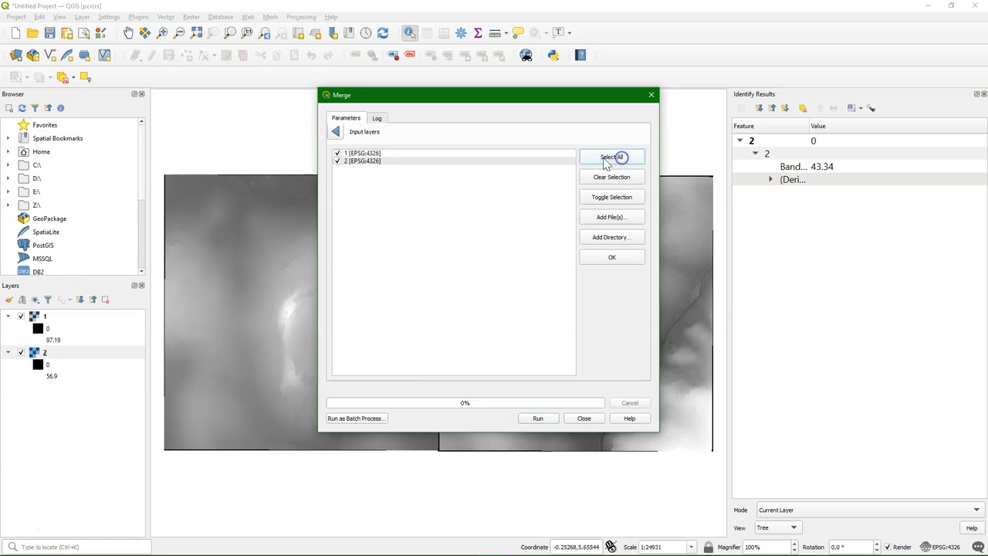
click(611, 256)
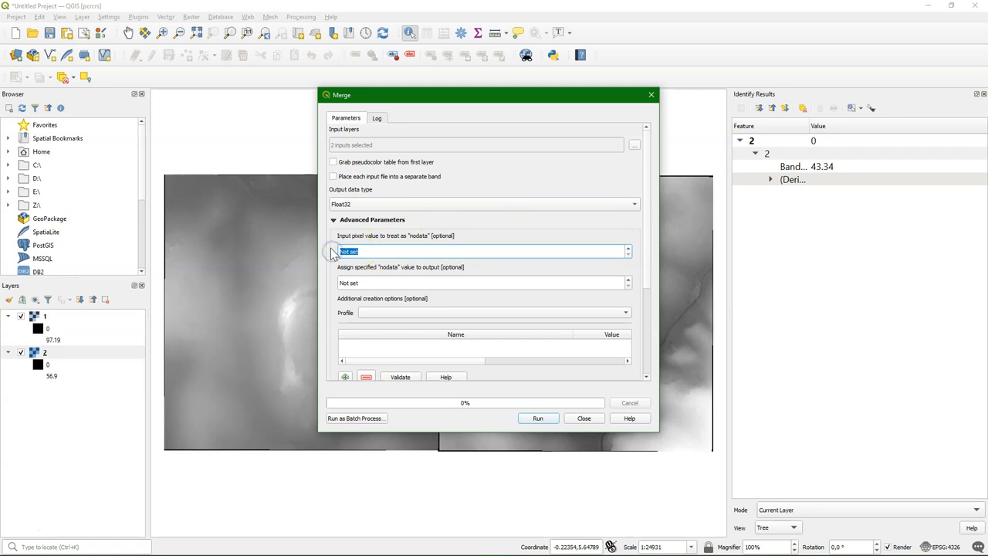
text(0)
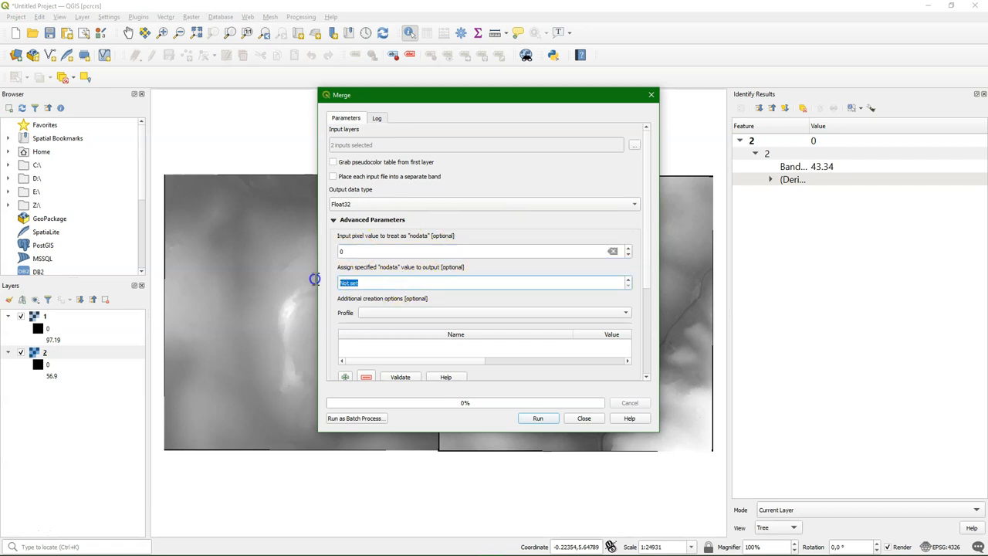
text(-9999)
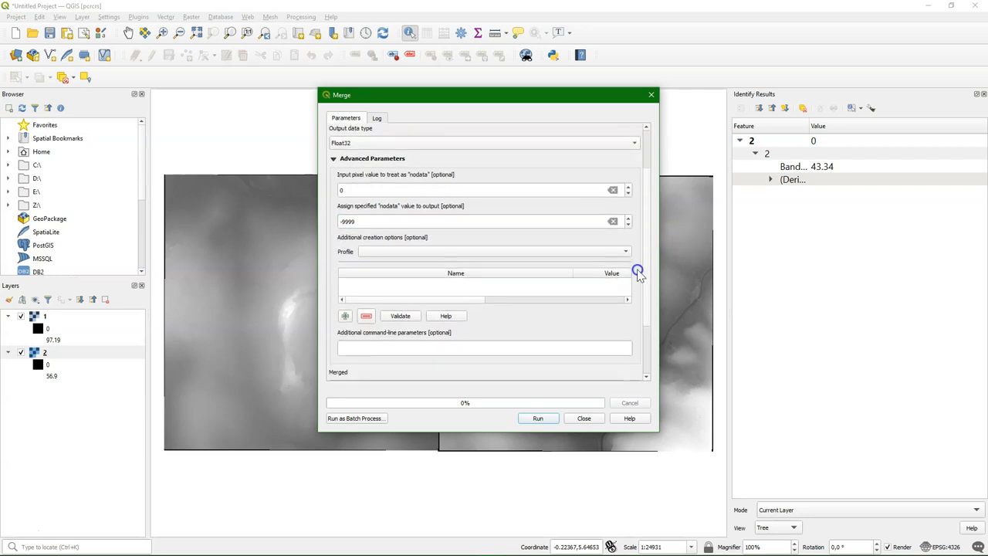
Save the output as merged.tif and run the merge.
scroll(down, 3)
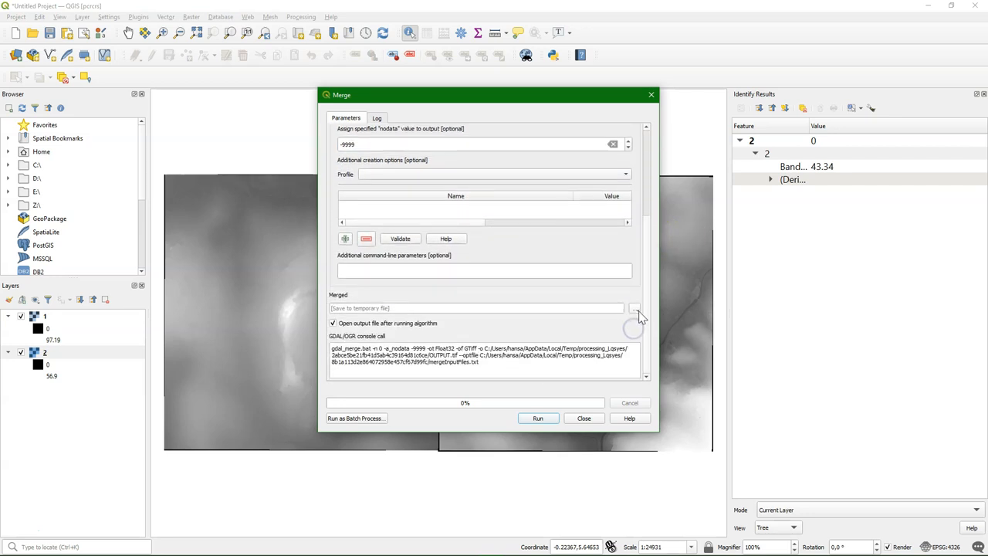
click(634, 309)
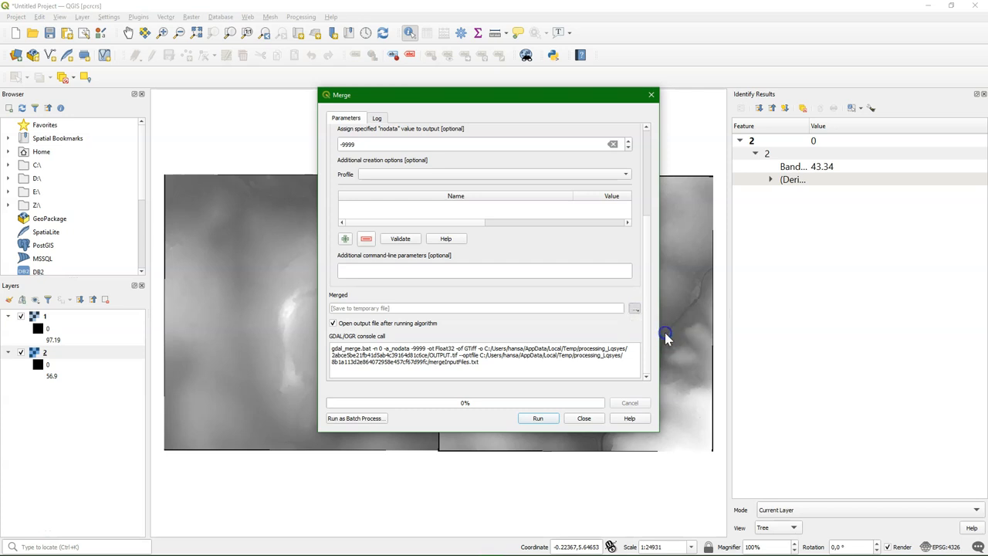
click(635, 308)
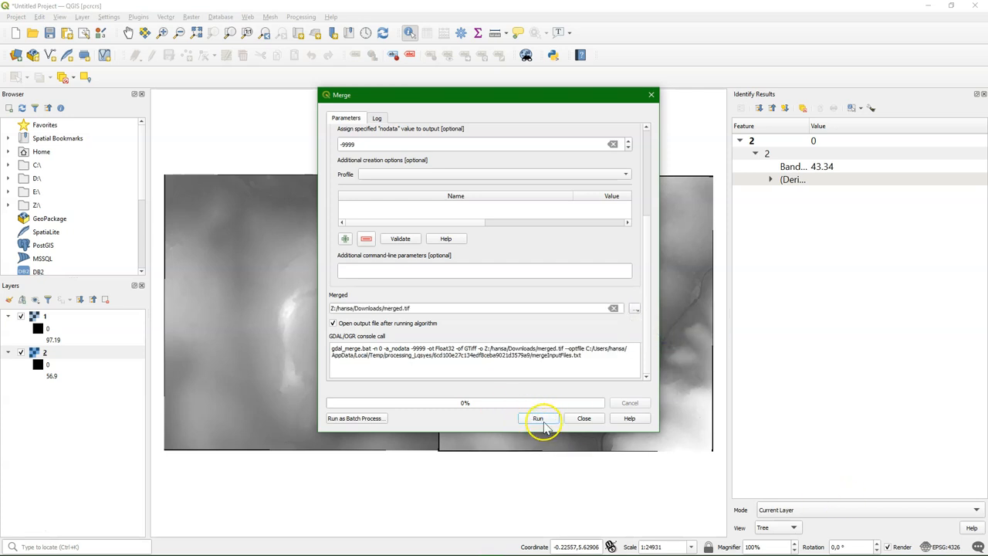
click(537, 416)
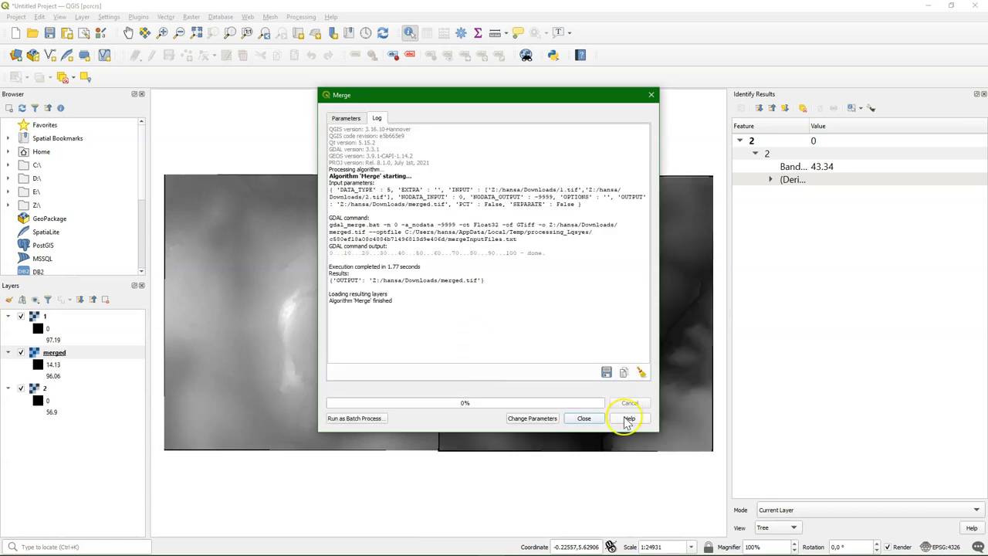
click(583, 417)
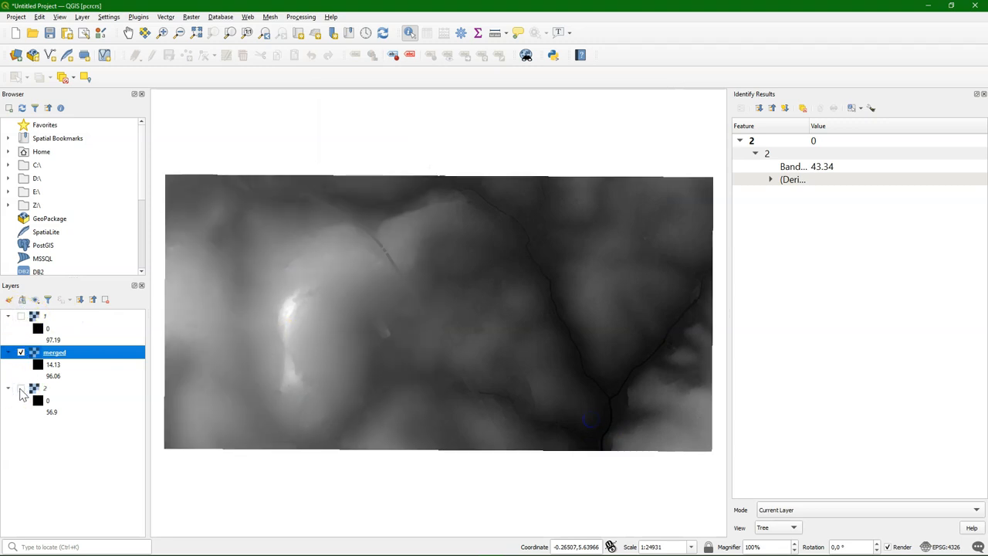
mouse_move(31, 389)
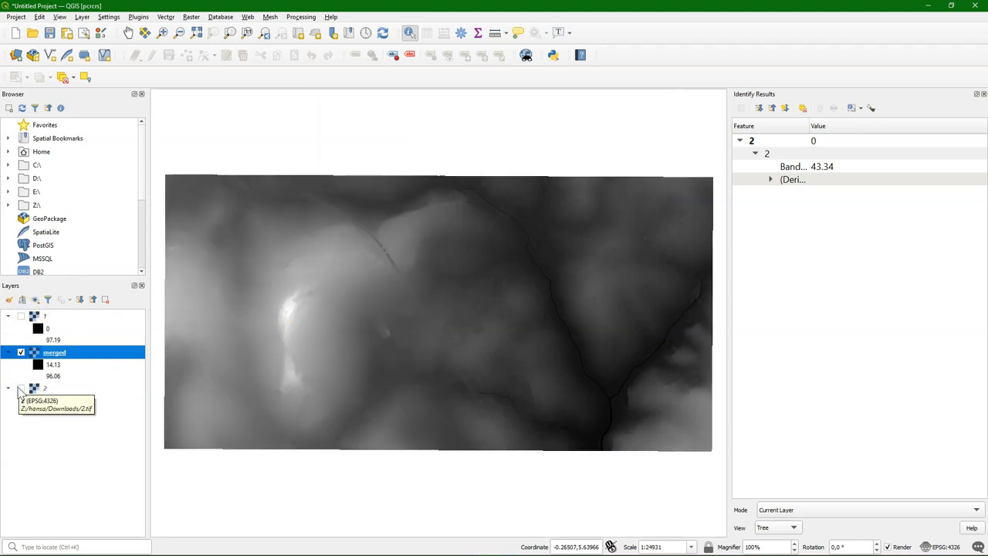